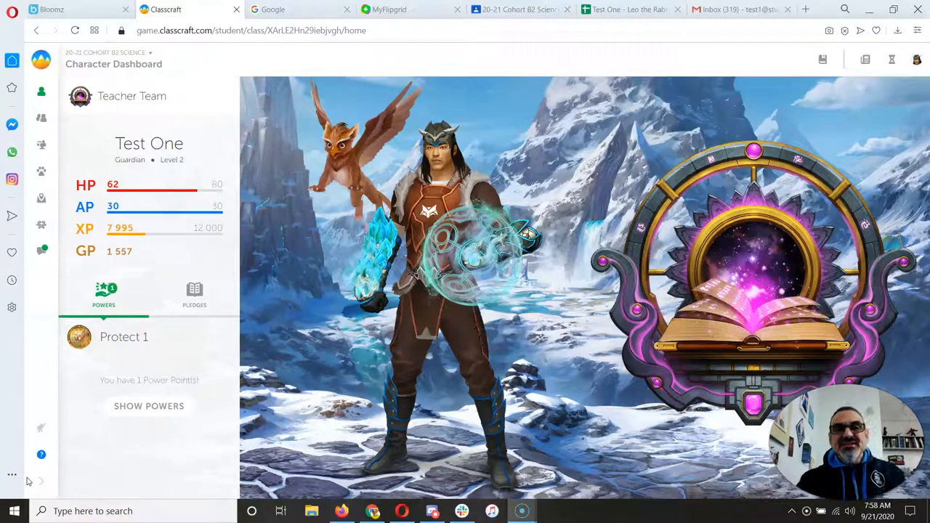
{"action": "mouse_move", "coordinate": [41, 245]}
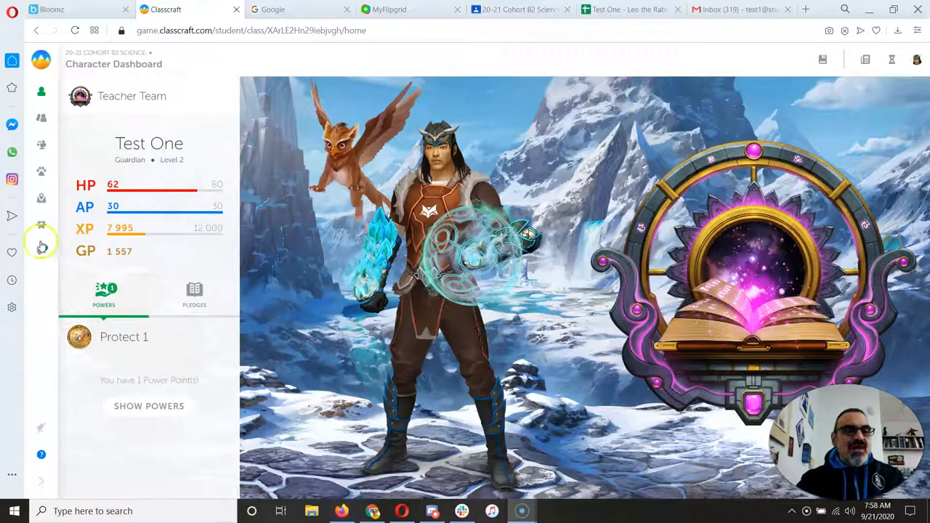
{"action": "mouse_move", "coordinate": [41, 250]}
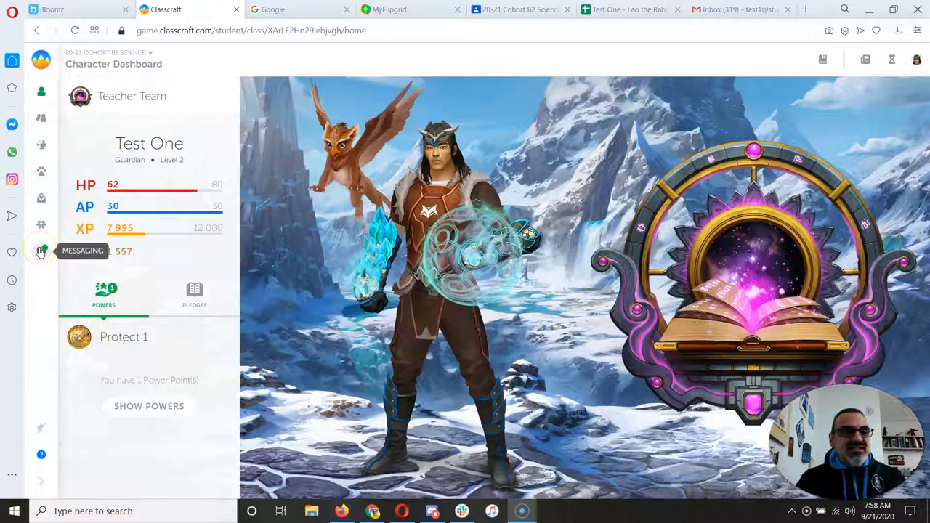
- View the Class Announcement thread with today's attendance check-in link
{"action": "left_click", "coordinate": [41, 250]}
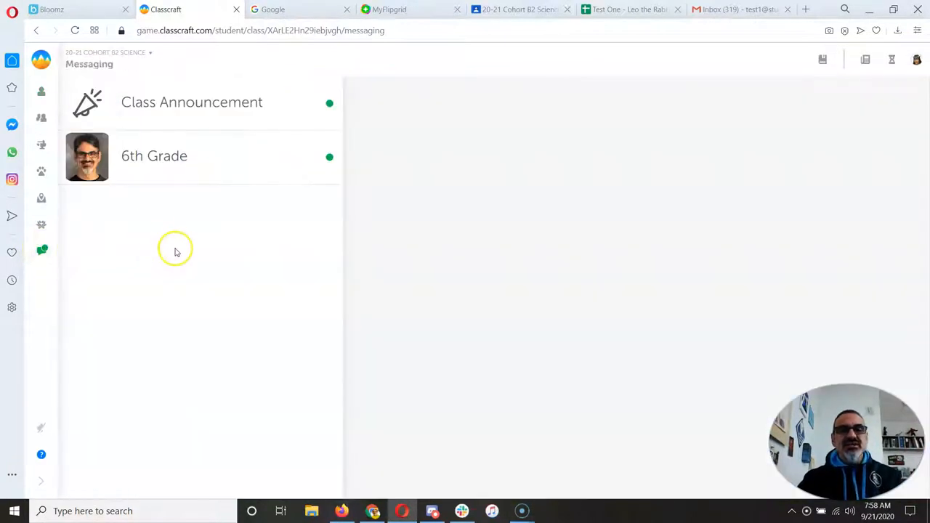
{"action": "mouse_move", "coordinate": [43, 250]}
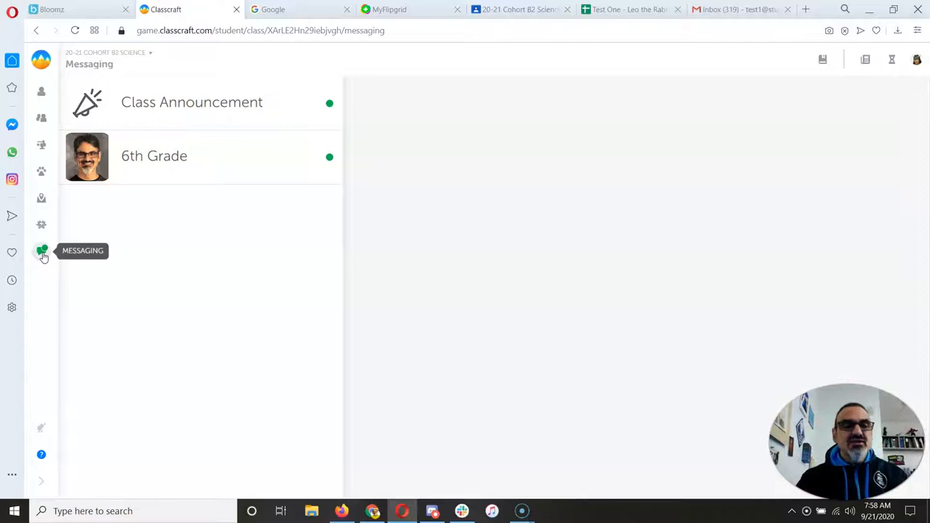
{"action": "left_click", "coordinate": [192, 102]}
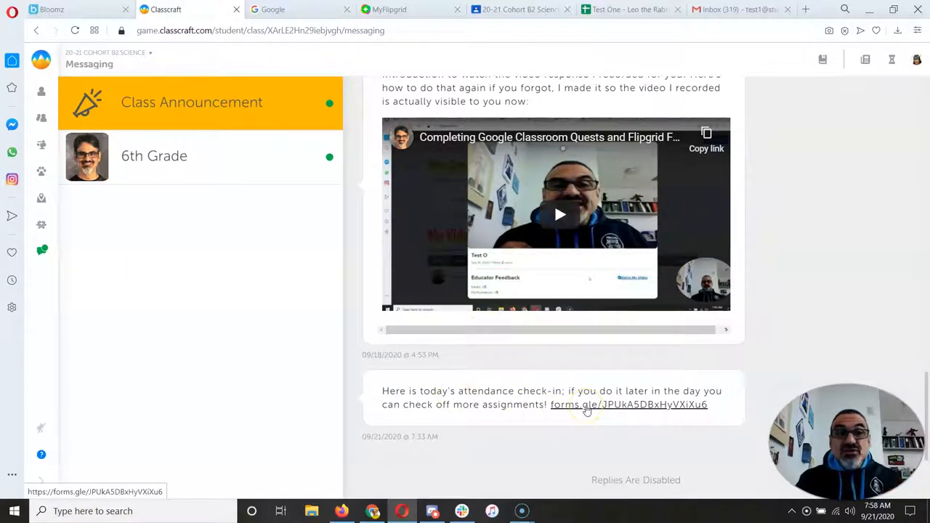
- Review the Check In for Science form to its last question, then return to Classcraft
{"action": "left_click", "coordinate": [628, 404]}
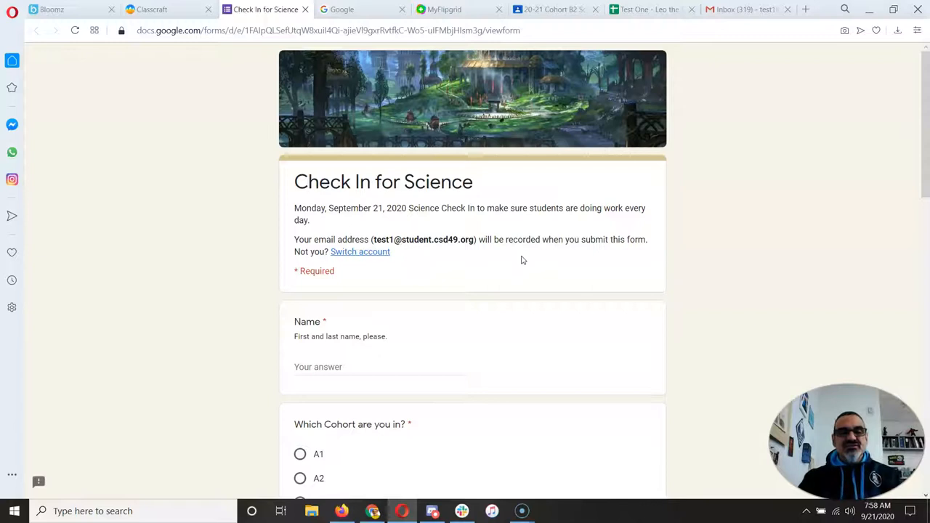
{"action": "scroll", "scroll_direction": "down", "scroll_amount": 3}
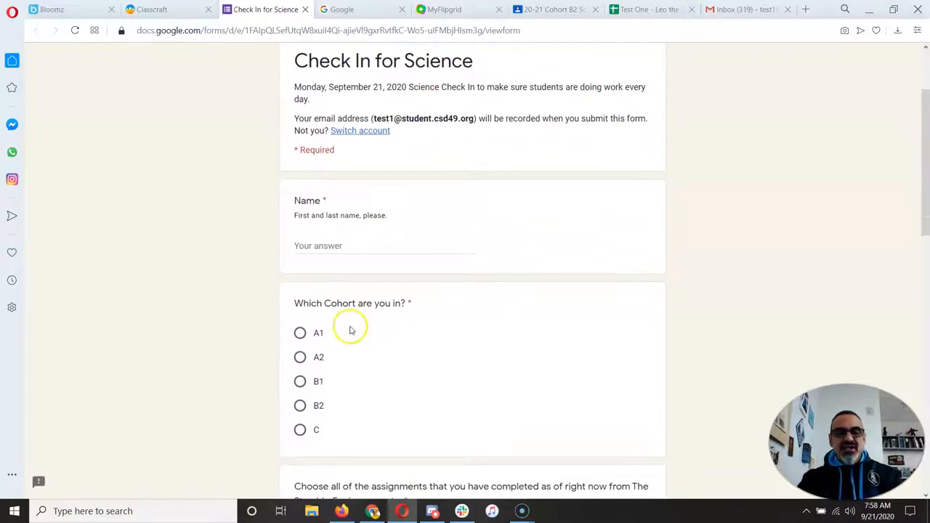
{"action": "scroll", "scroll_direction": "down", "scroll_amount": 3}
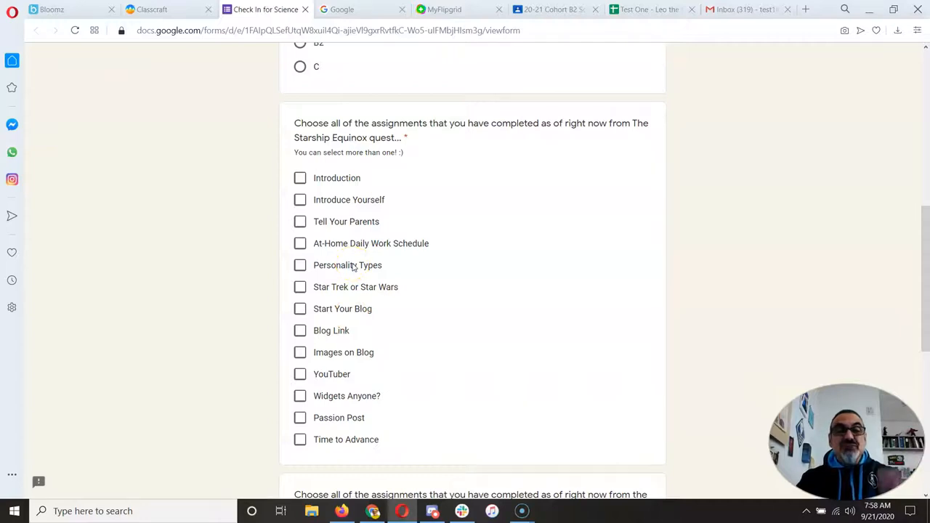
{"action": "scroll", "scroll_direction": "down", "scroll_amount": 3}
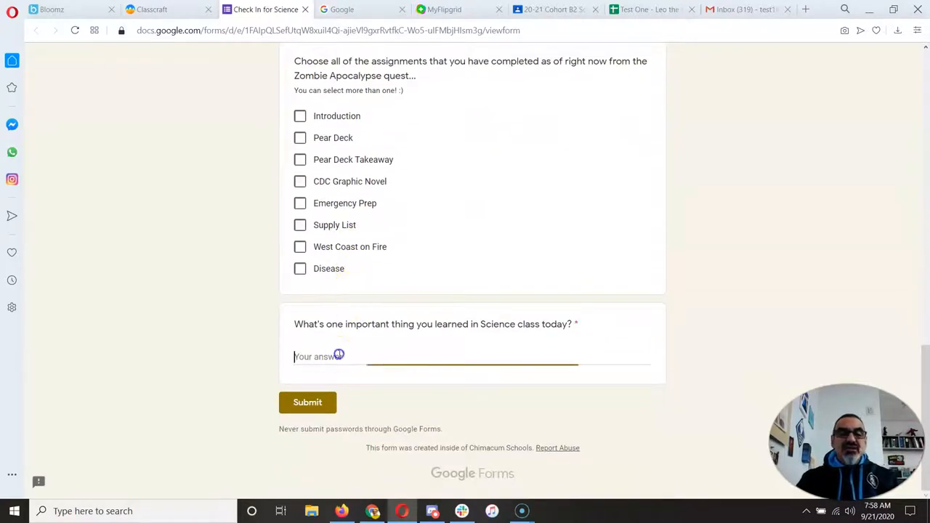
{"action": "left_click", "coordinate": [338, 356]}
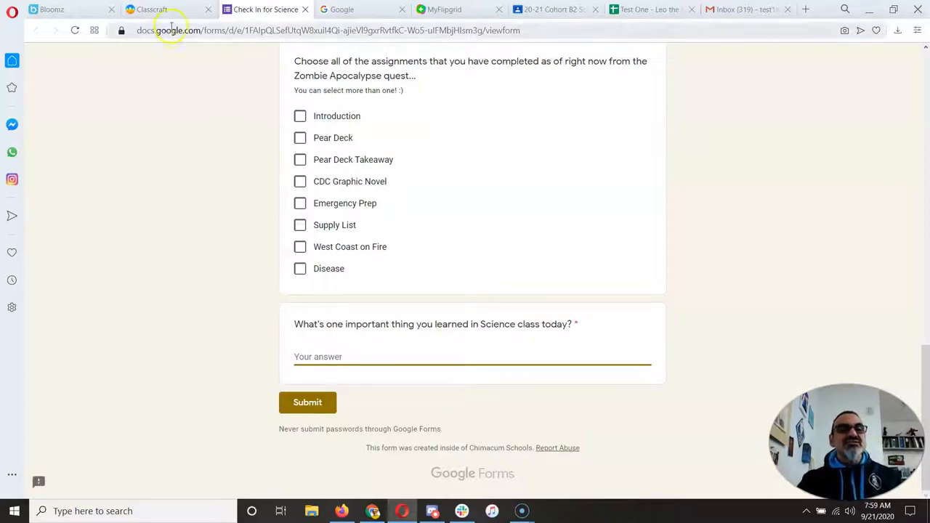
{"action": "left_click", "coordinate": [151, 9]}
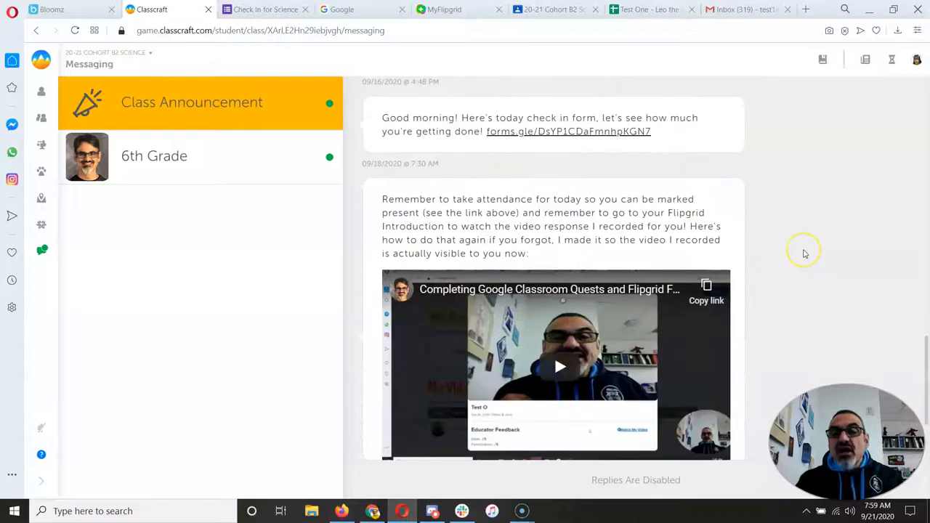
{"action": "mouse_move", "coordinate": [555, 212]}
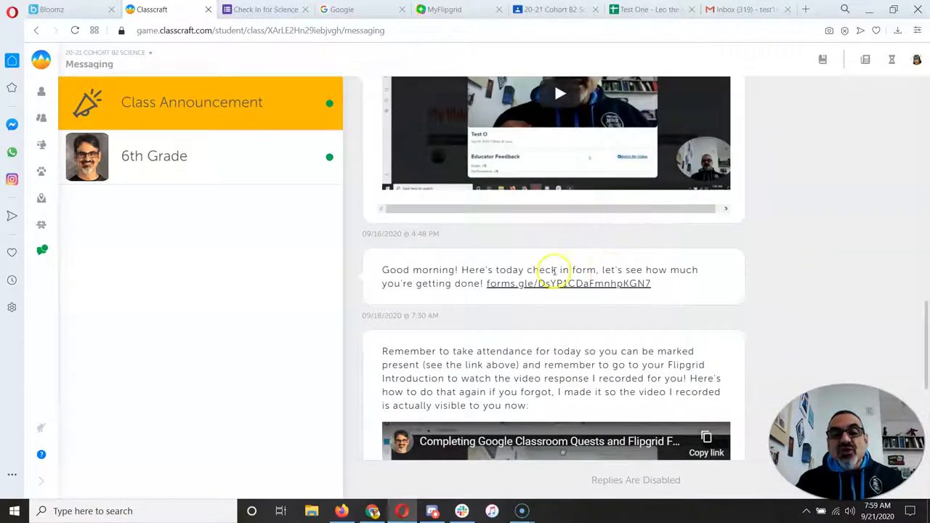
{"action": "mouse_move", "coordinate": [844, 267]}
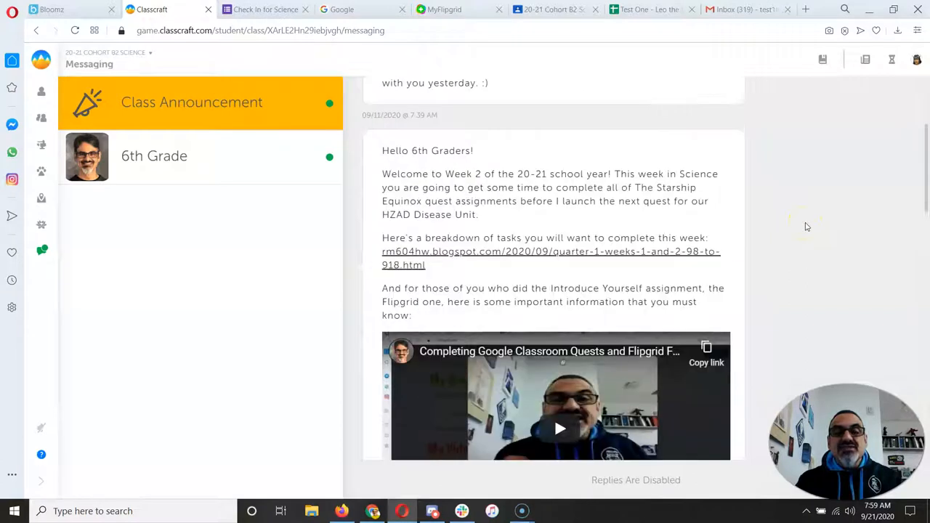
{"action": "mouse_move", "coordinate": [516, 259]}
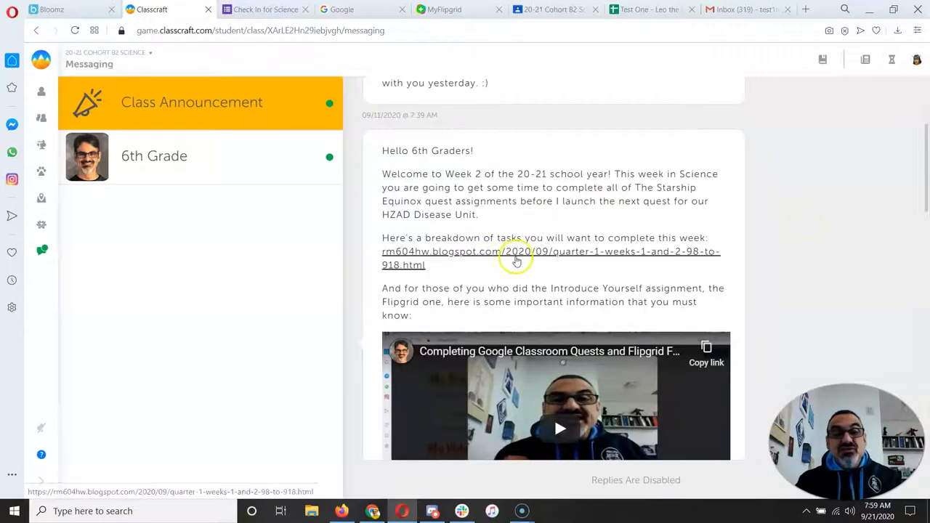
{"action": "mouse_move", "coordinate": [529, 259]}
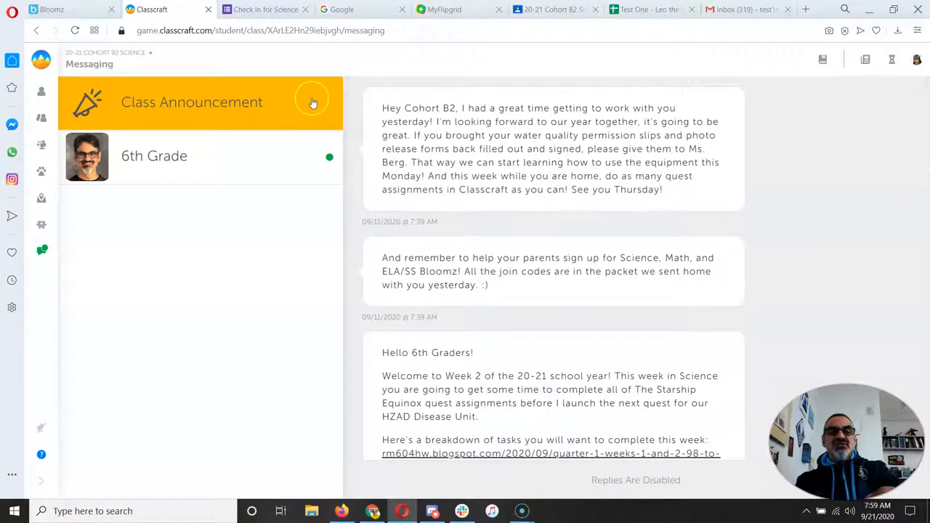
{"action": "scroll", "scroll_direction": "down", "scroll_amount": 3}
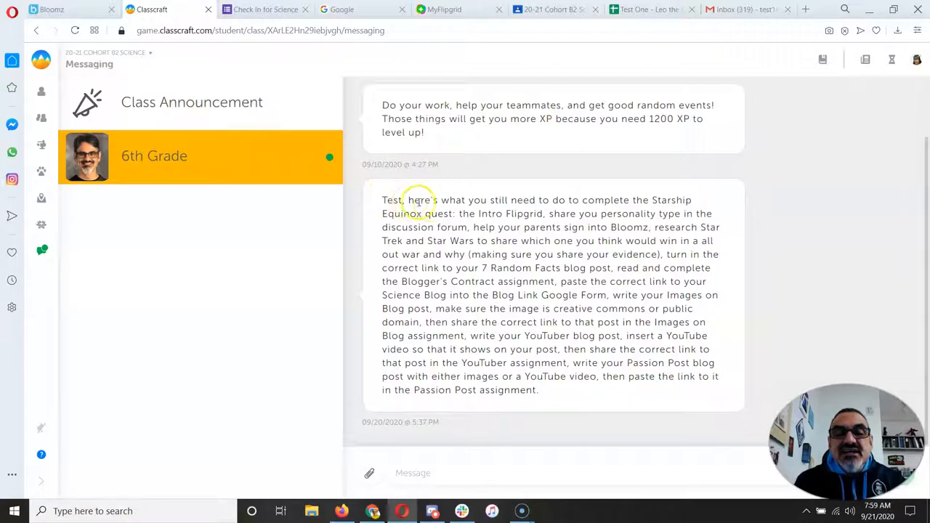
{"action": "mouse_move", "coordinate": [613, 212]}
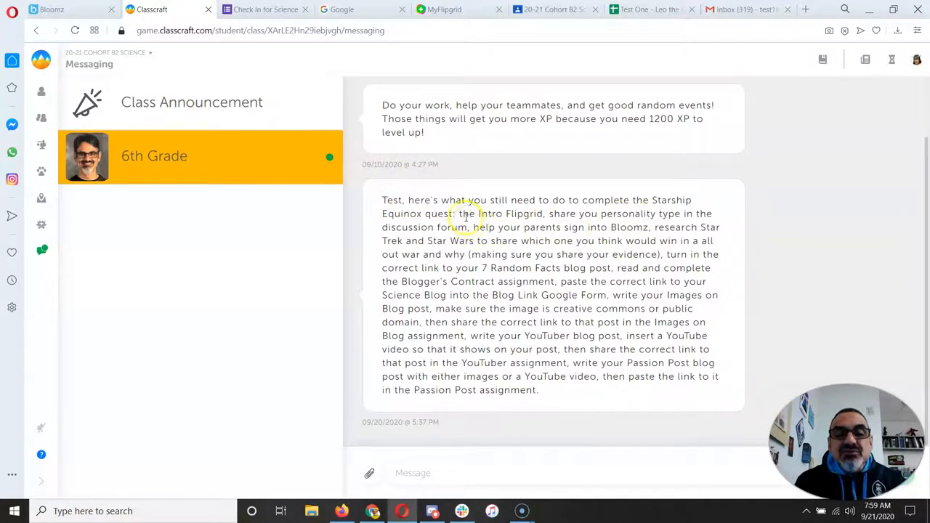
- Highlight the remaining Starship Equinox task list text and switch to the Google tab
{"action": "left_click_drag", "start_coordinate": [459, 213], "coordinate": [550, 336]}
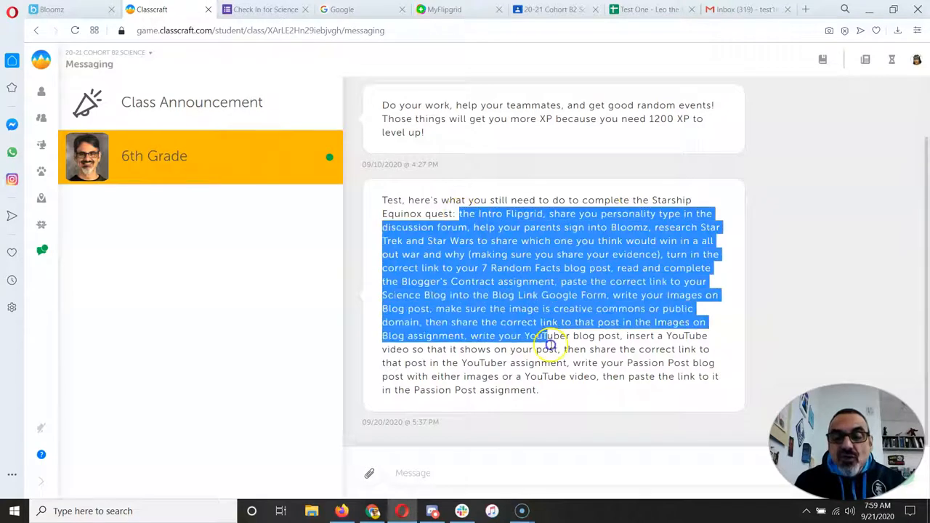
{"action": "left_click_drag", "start_coordinate": [550, 345], "coordinate": [537, 392]}
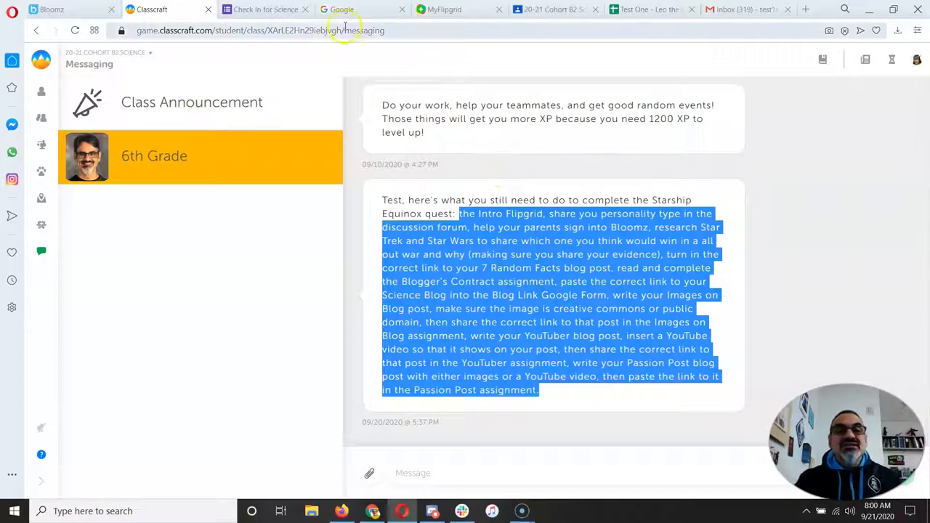
{"action": "left_click", "coordinate": [342, 9]}
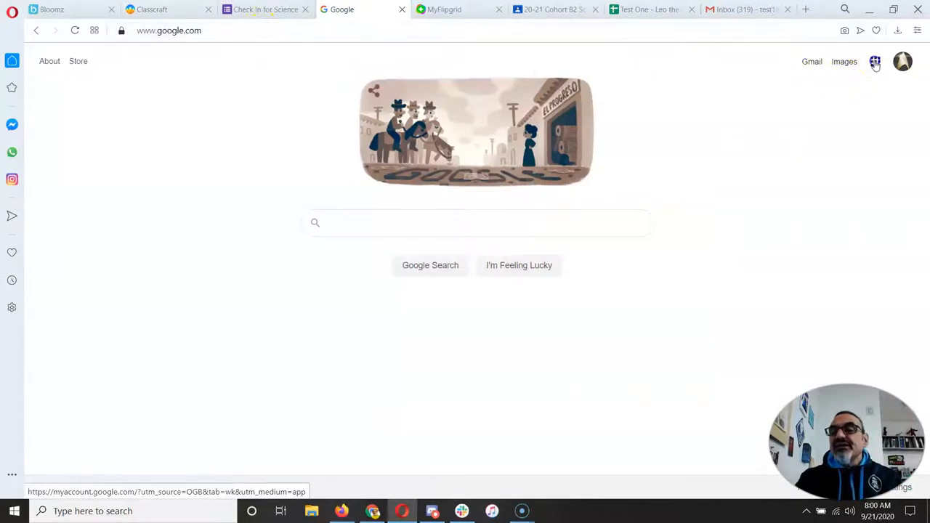
- Create a new blank Google Docs document from the apps grid
{"action": "left_click", "coordinate": [875, 61]}
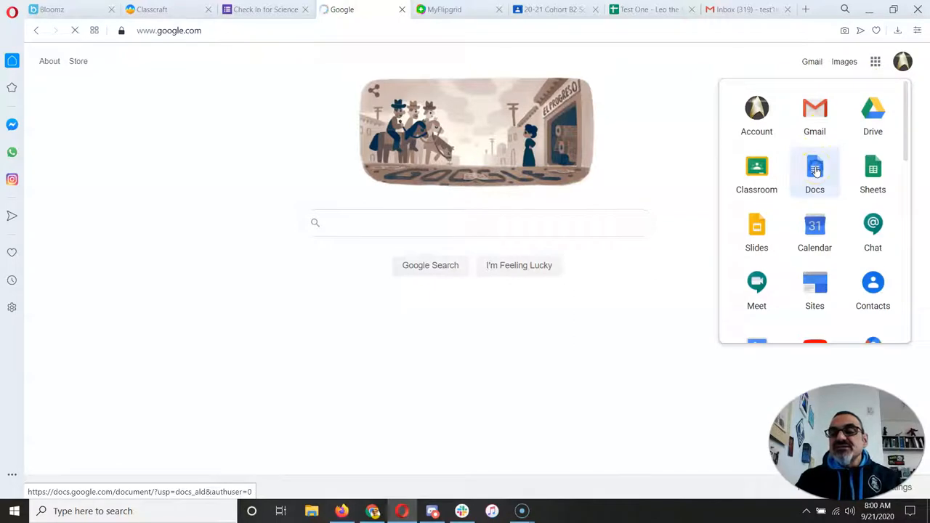
{"action": "left_click", "coordinate": [814, 171]}
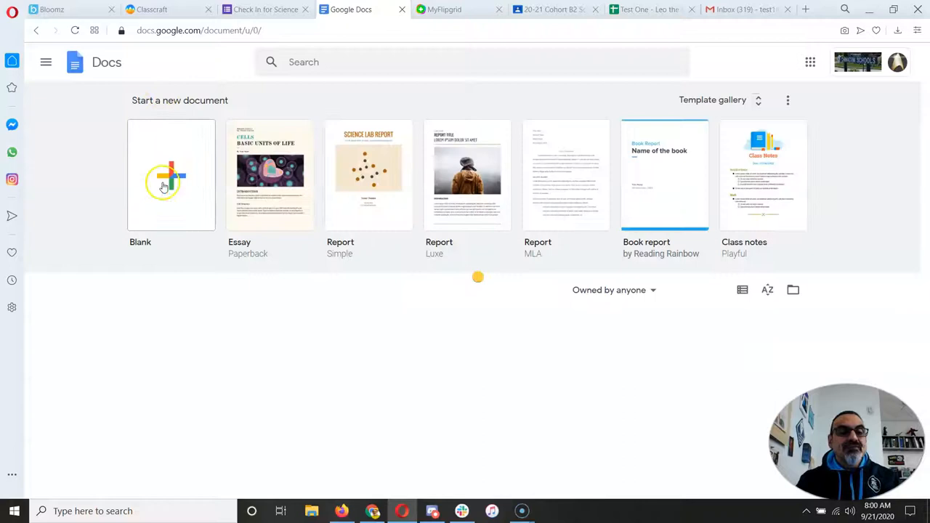
{"action": "left_click", "coordinate": [172, 175]}
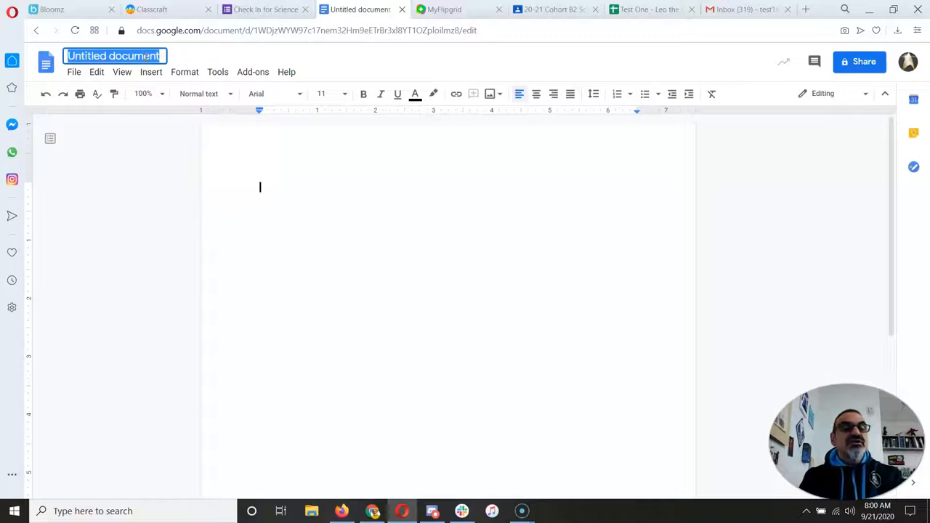
- Title the document 'Missing W' and split the Bloomz, Star Trek research and 7 Random Facts tasks onto separate lines
{"action": "type", "text": "Missing Work"}
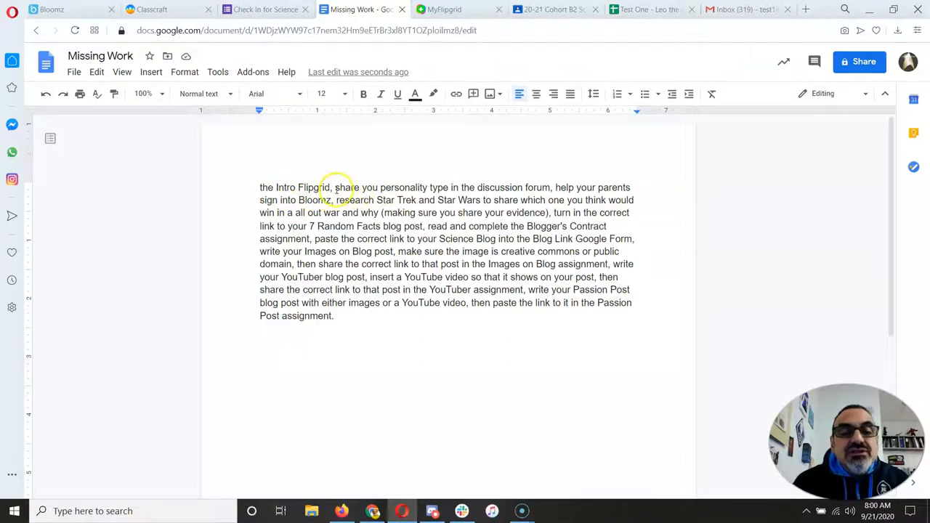
{"action": "type", "text": "r"}
{"action": "key", "text": "Enter"}
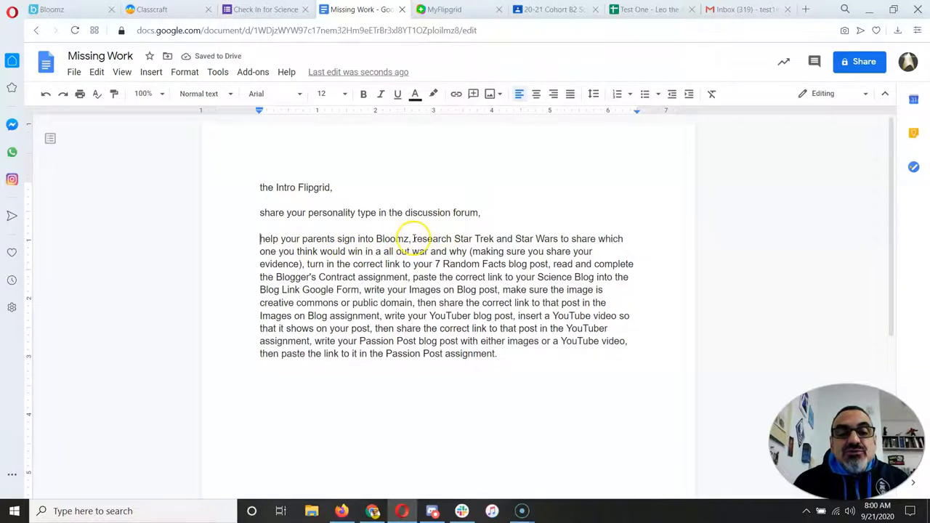
{"action": "key", "text": "enter"}
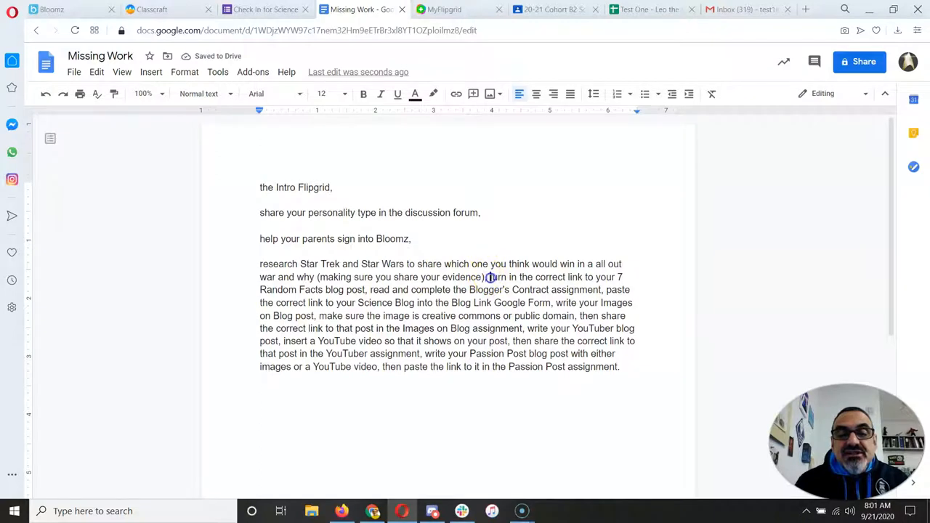
{"action": "key", "text": "enter"}
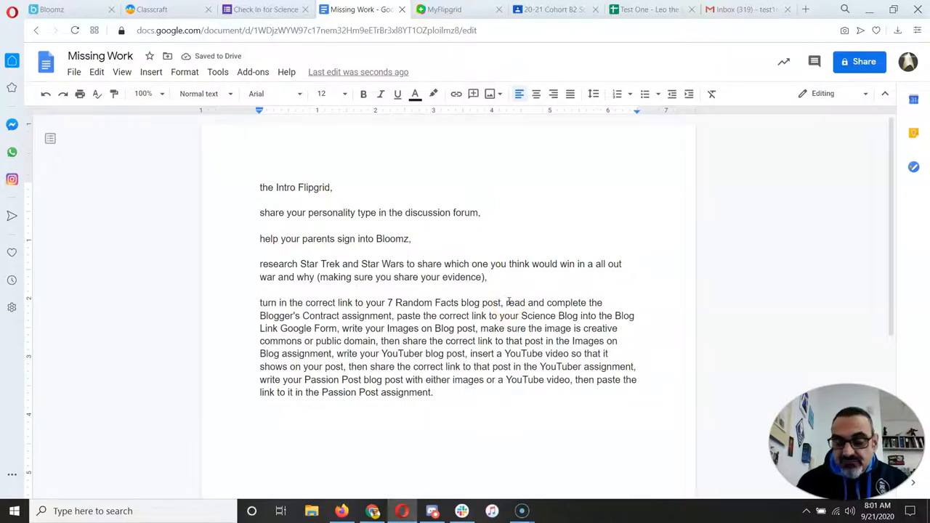
{"action": "key", "text": "enter"}
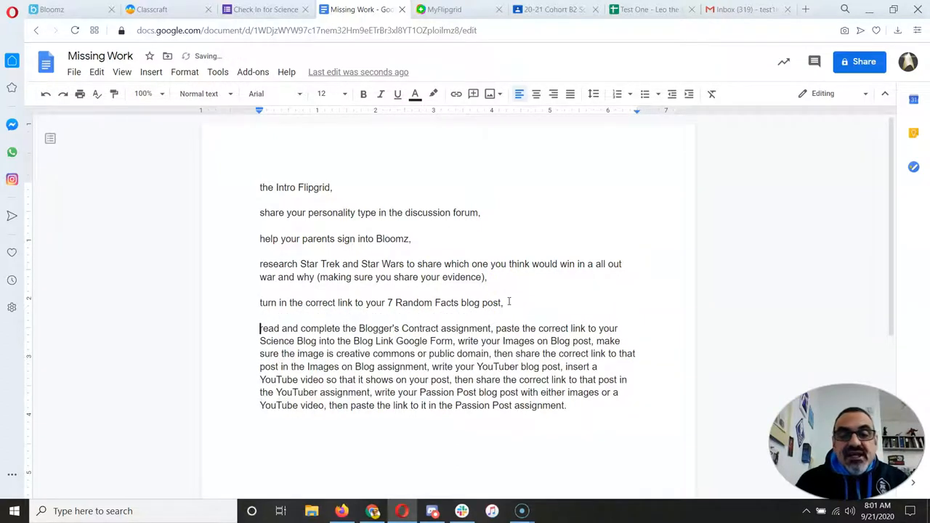
{"action": "mouse_move", "coordinate": [521, 320]}
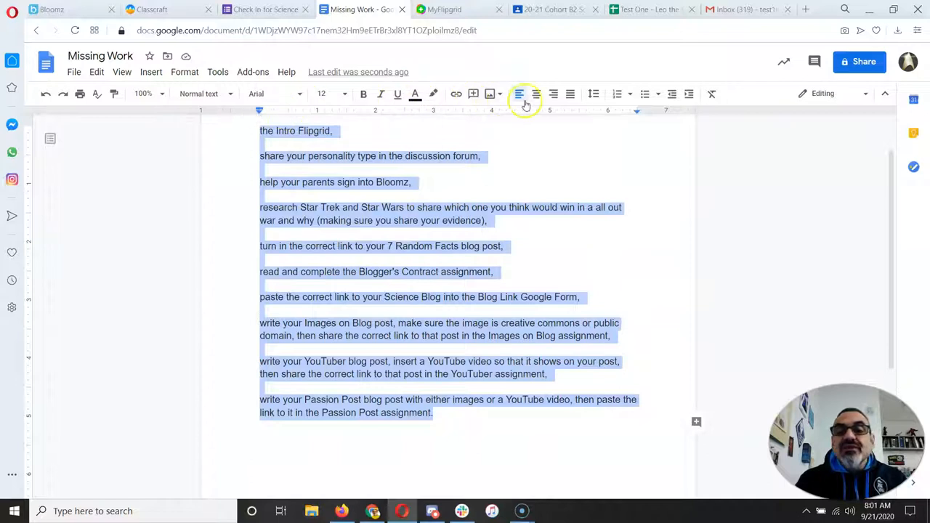
- Make the ten tasks a numbered list and remove the empty entries
{"action": "left_click", "coordinate": [616, 93]}
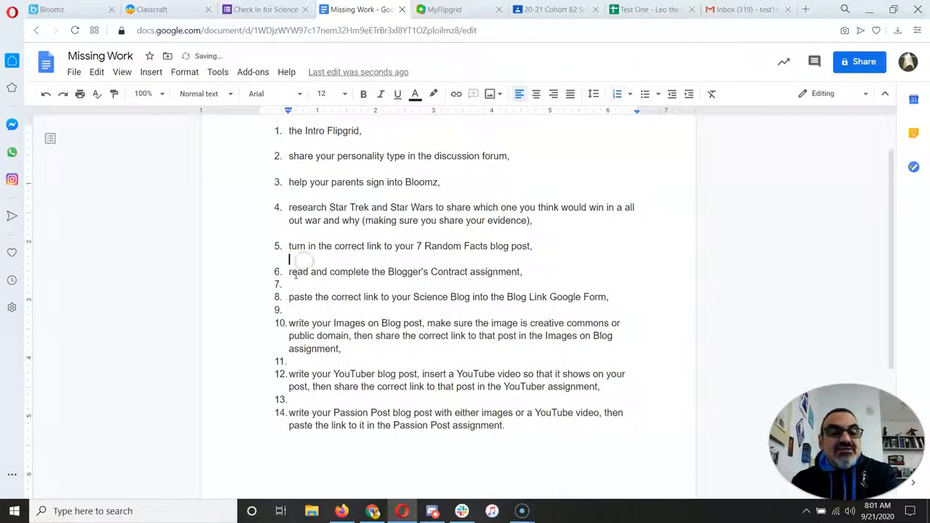
{"action": "key", "text": "Backspace"}
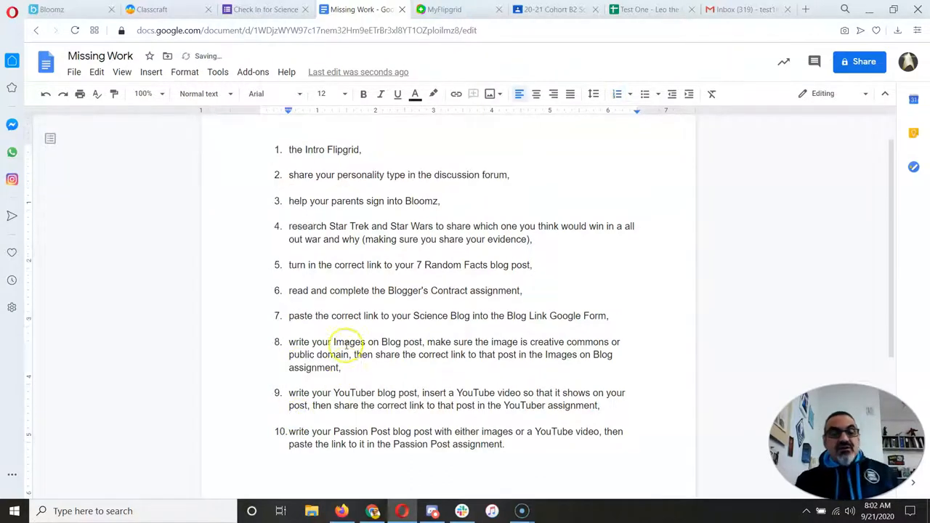
{"action": "scroll", "scroll_direction": "down", "scroll_amount": 3}
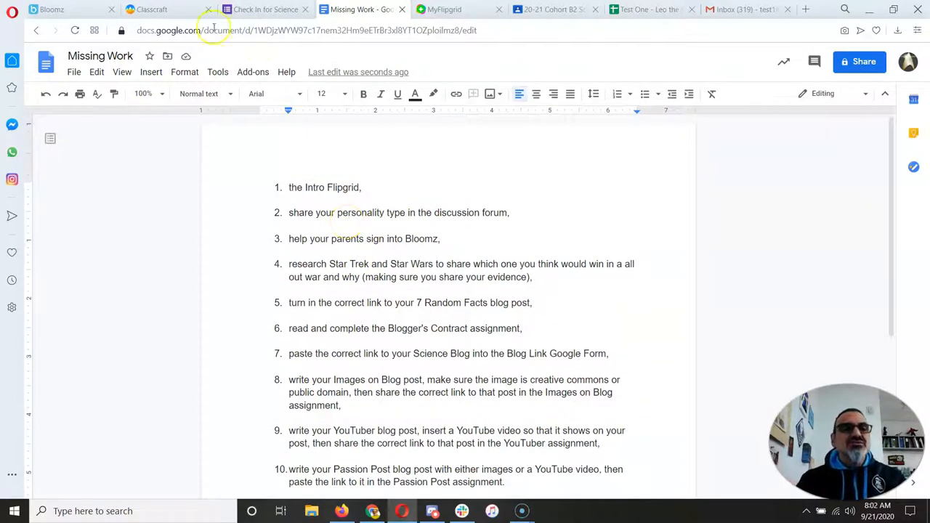
- View The Starship Equinox quest map in Classcraft, then return to the Missing Work document
{"action": "left_click", "coordinate": [167, 9]}
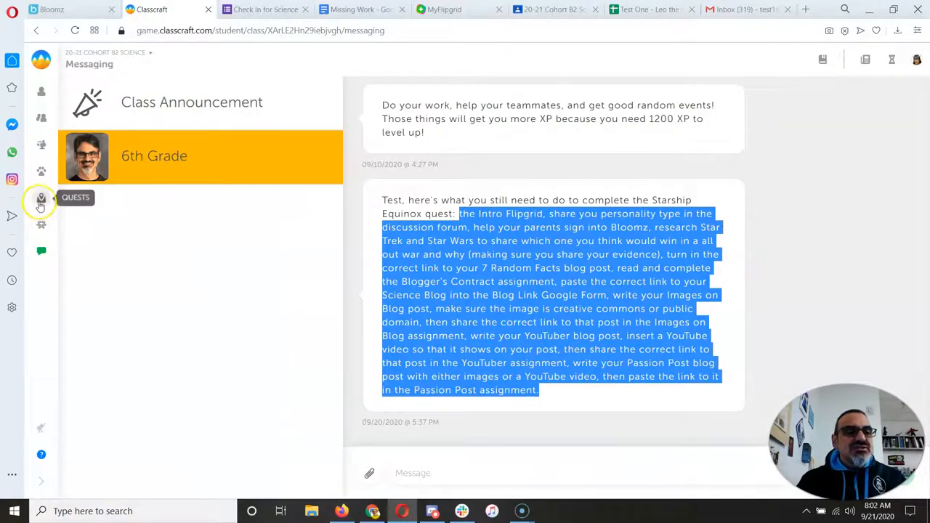
{"action": "left_click", "coordinate": [41, 198]}
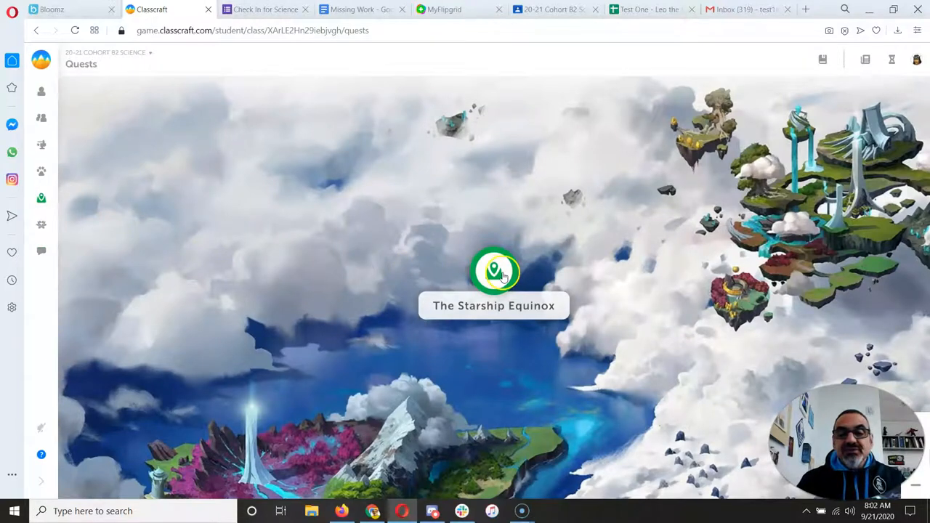
{"action": "left_click", "coordinate": [494, 272]}
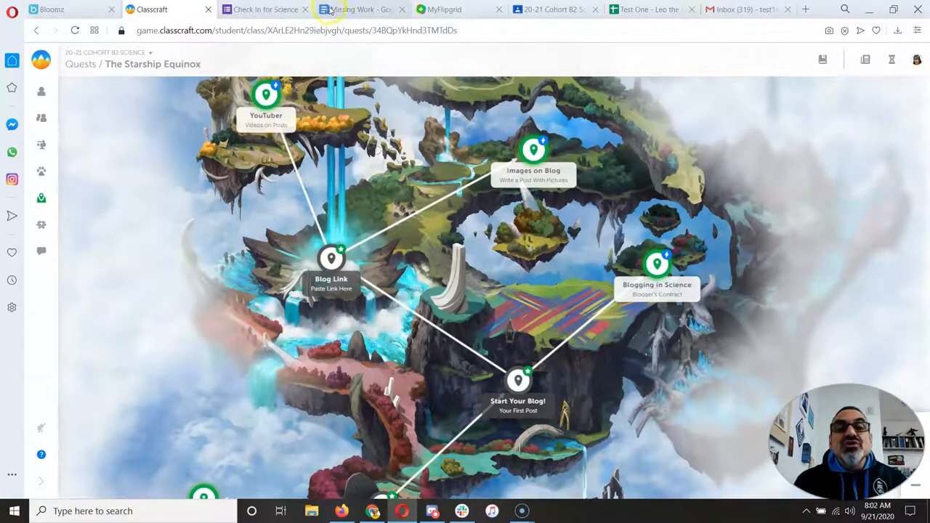
{"action": "mouse_move", "coordinate": [356, 9]}
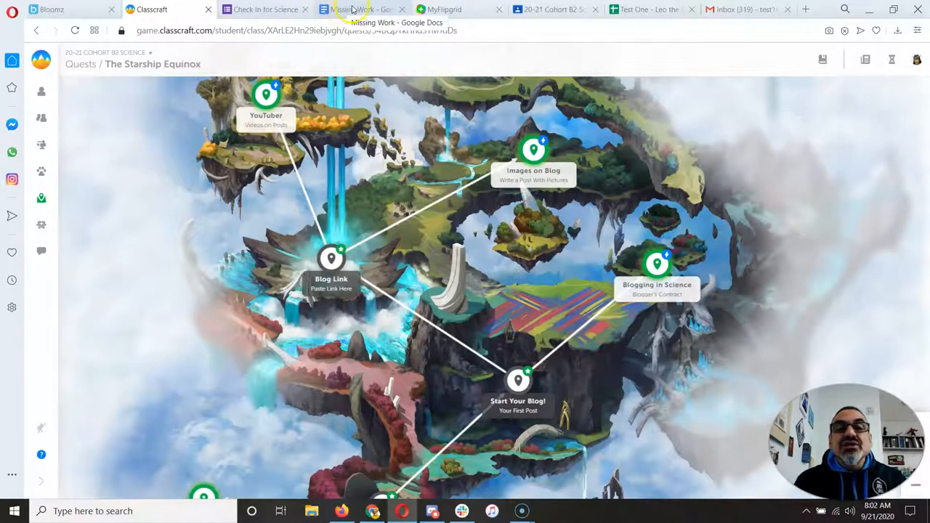
{"action": "left_click", "coordinate": [360, 9]}
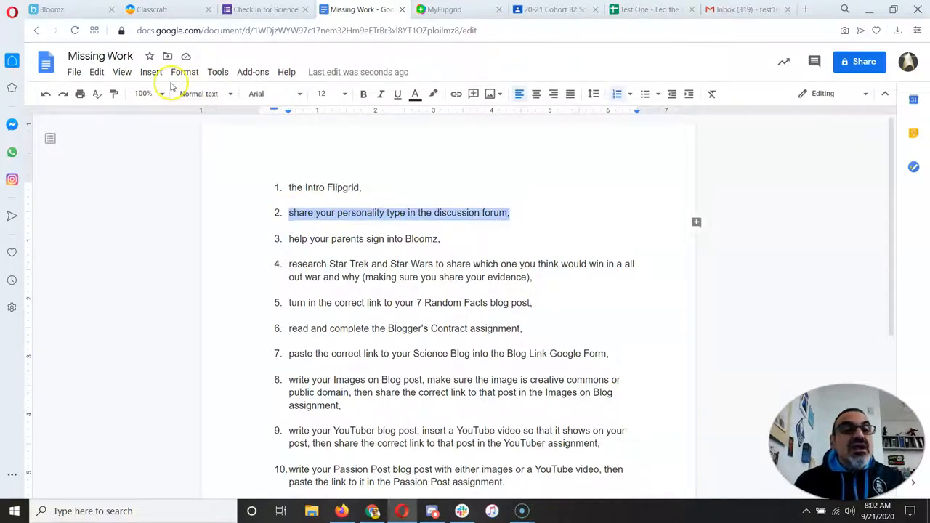
- Apply strikethrough to task 2, sharing your personality type in the forum
{"action": "left_click", "coordinate": [183, 73]}
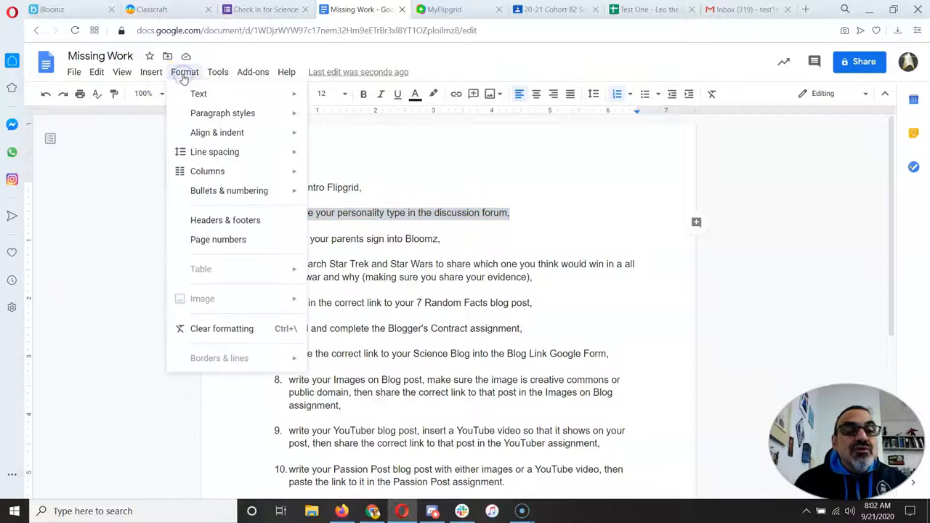
{"action": "left_click", "coordinate": [197, 93]}
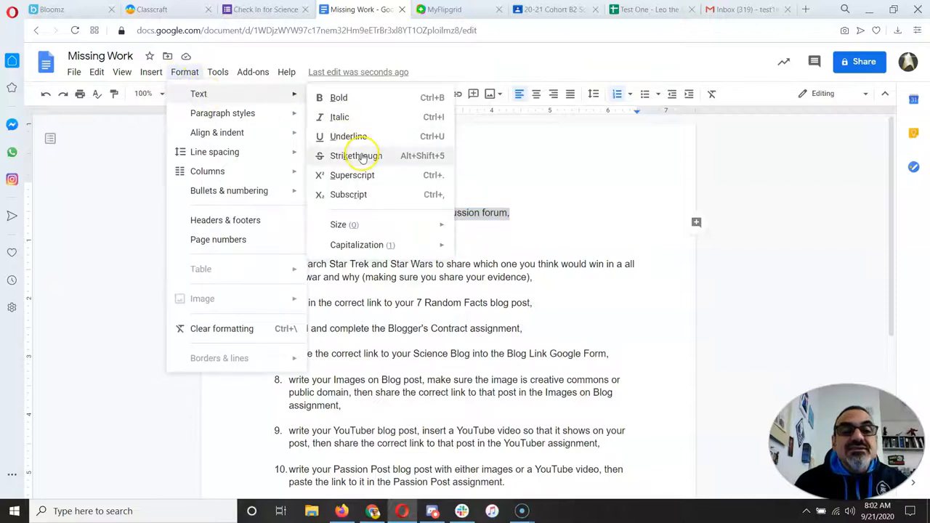
{"action": "left_click", "coordinate": [354, 155]}
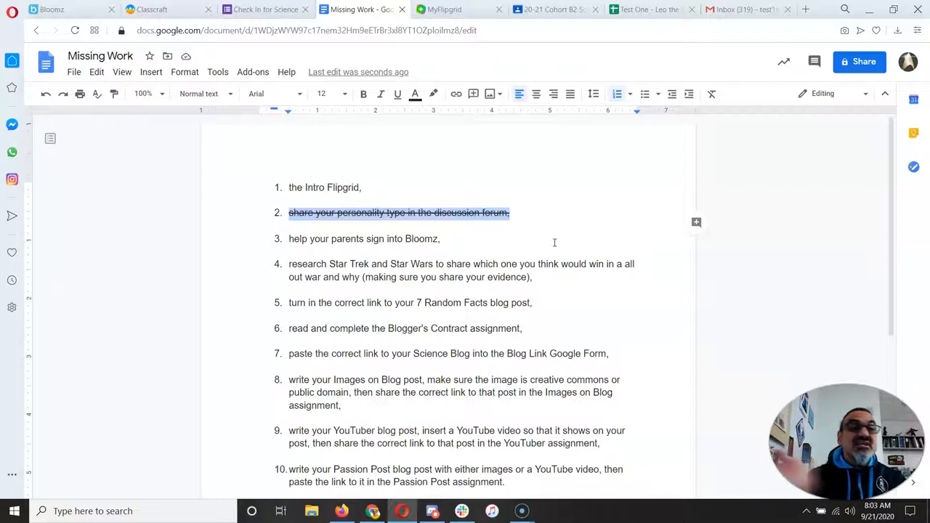
{"action": "mouse_move", "coordinate": [500, 198]}
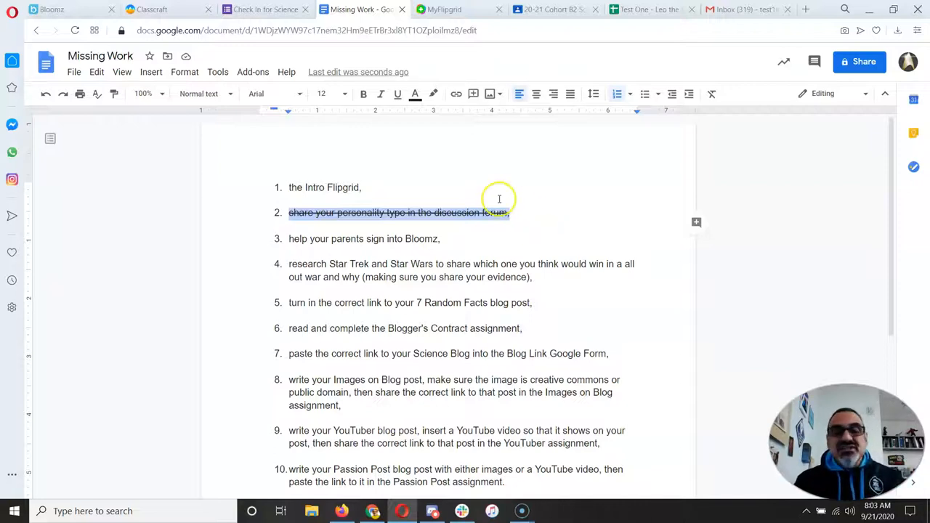